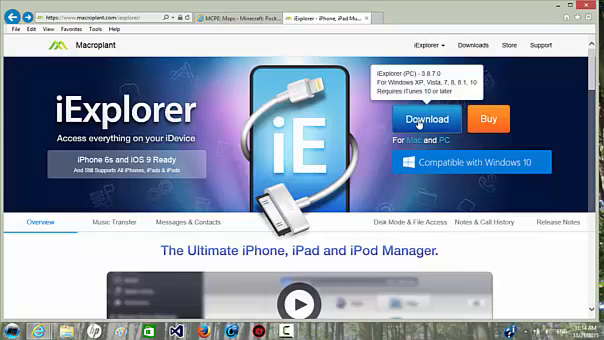
- Download iExplorer for PC from the Macroplant page and run its setup file
{"action": "left_click", "coordinate": [424, 119]}
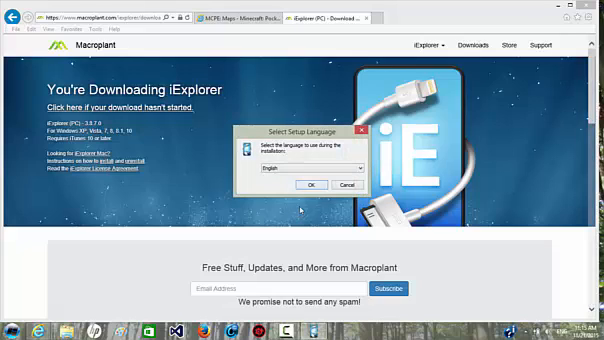
- Install iExplorer in English with the license accepted, default folder and desktop icon
{"action": "left_click", "coordinate": [310, 185]}
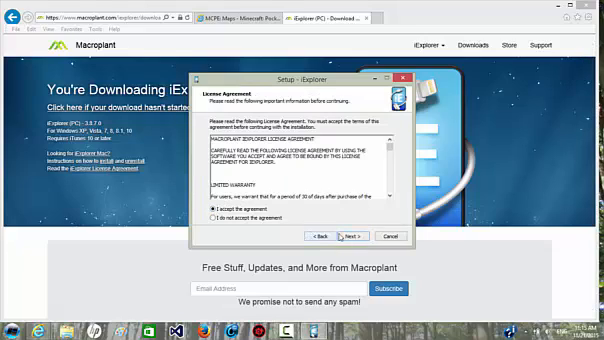
{"action": "left_click", "coordinate": [357, 236]}
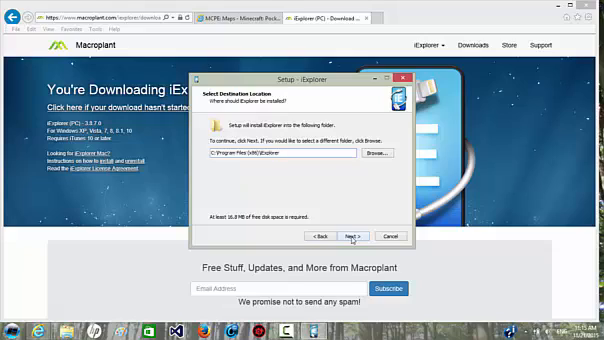
{"action": "left_click", "coordinate": [356, 235]}
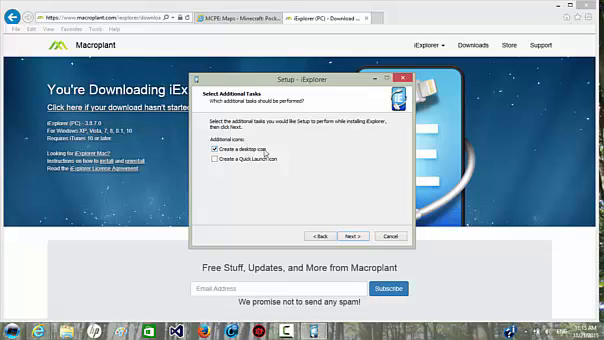
{"action": "left_click", "coordinate": [351, 236]}
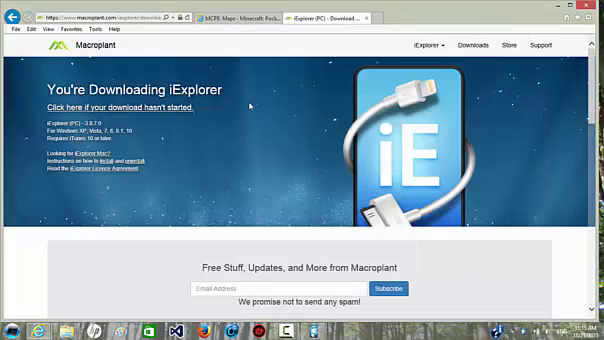
{"action": "mouse_move", "coordinate": [205, 227]}
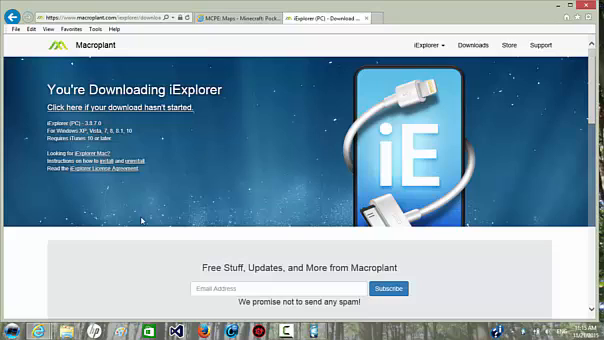
{"action": "mouse_move", "coordinate": [167, 244]}
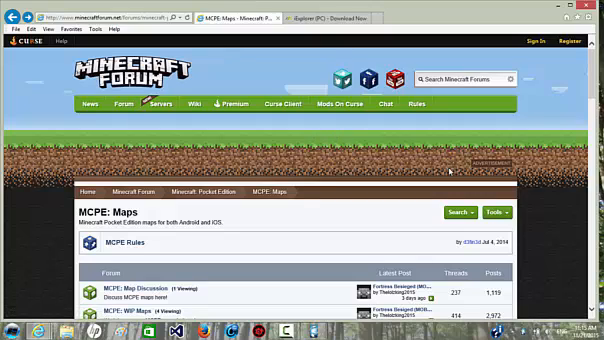
- Scroll the MCPE: Maps list to reach the NXUS Rollercoaster Map thread
{"action": "scroll", "scroll_direction": "down", "scroll_amount": 3}
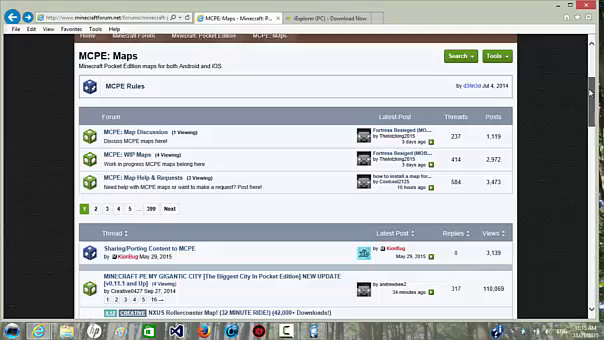
{"action": "scroll", "scroll_direction": "down", "scroll_amount": 3}
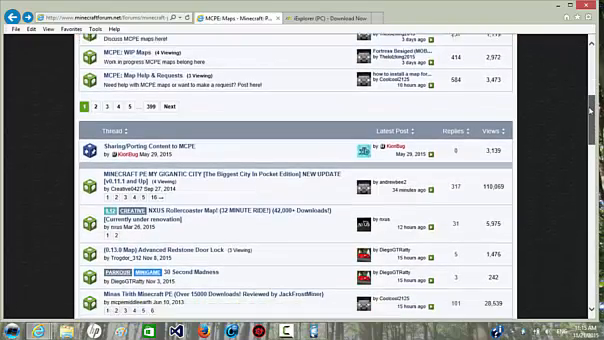
{"action": "scroll", "scroll_direction": "down", "scroll_amount": 3}
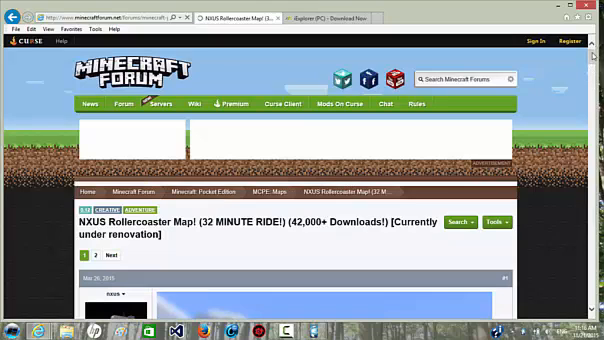
- Follow the post's 'Download it here' link to the WorldOfminecarts.zip MediaFire page
{"action": "scroll", "scroll_direction": "down", "scroll_amount": 3}
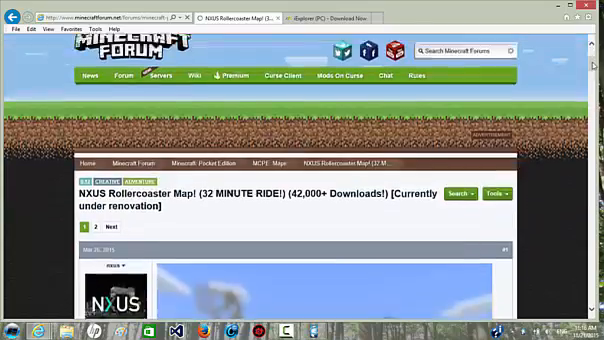
{"action": "scroll", "scroll_direction": "down", "scroll_amount": 3}
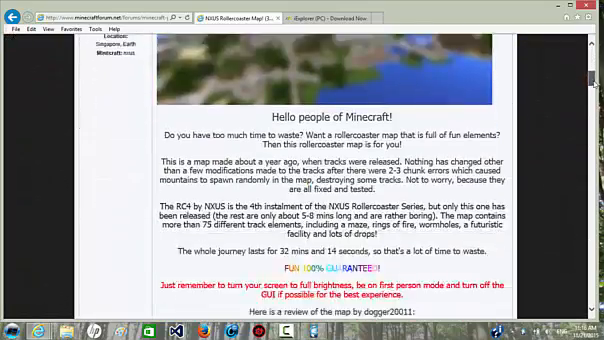
{"action": "scroll", "scroll_direction": "down", "scroll_amount": 3}
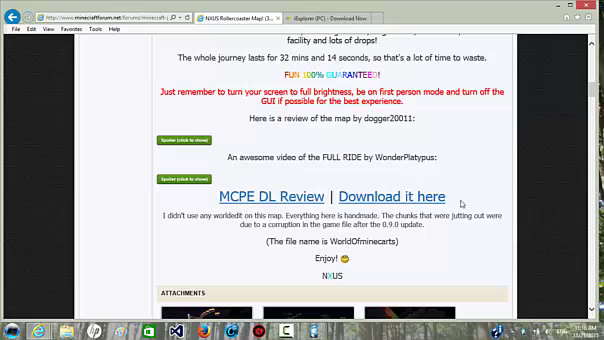
{"action": "left_click", "coordinate": [388, 196]}
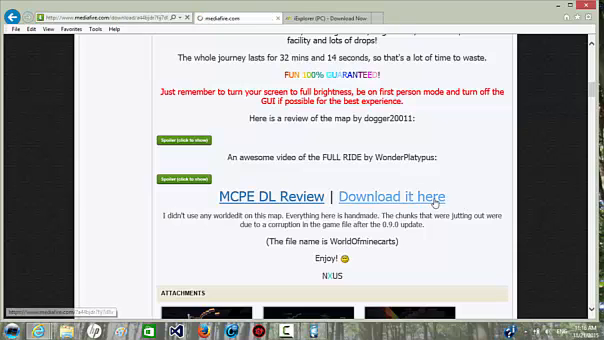
{"action": "left_click", "coordinate": [391, 196]}
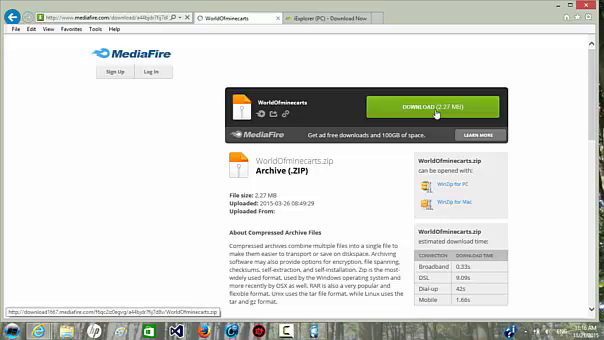
{"action": "mouse_move", "coordinate": [347, 189]}
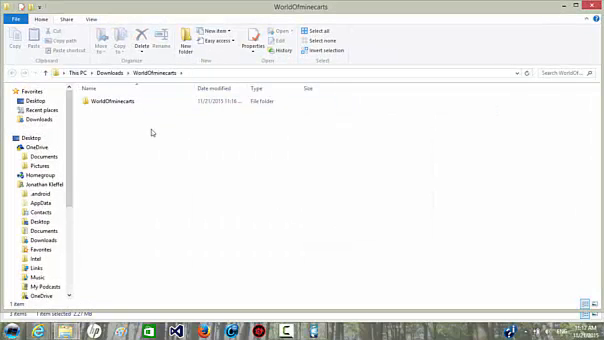
{"action": "left_click", "coordinate": [145, 105]}
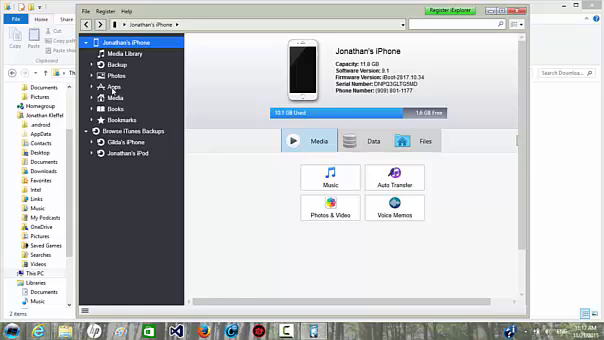
- Open Minecraft PE from the iPhone's Apps list to view its folders
{"action": "left_click", "coordinate": [124, 91]}
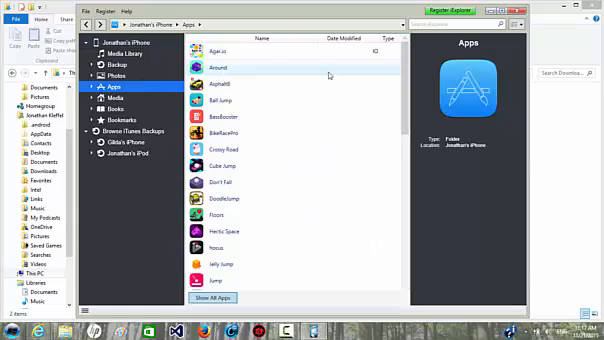
{"action": "scroll", "scroll_direction": "down", "scroll_amount": 3}
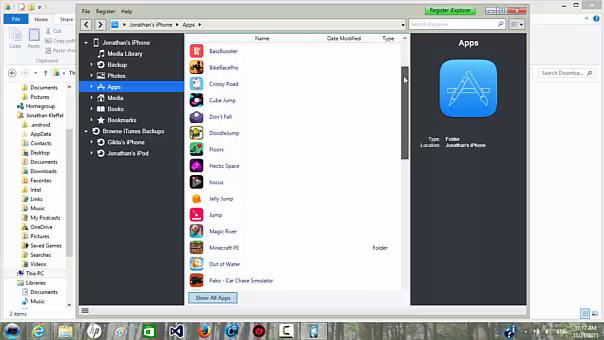
{"action": "scroll", "scroll_direction": "down", "scroll_amount": 3}
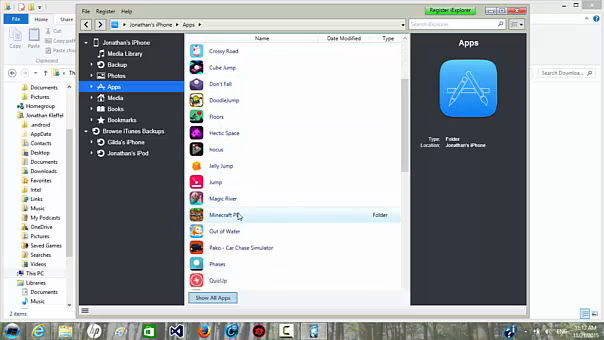
{"action": "double_click", "coordinate": [222, 215]}
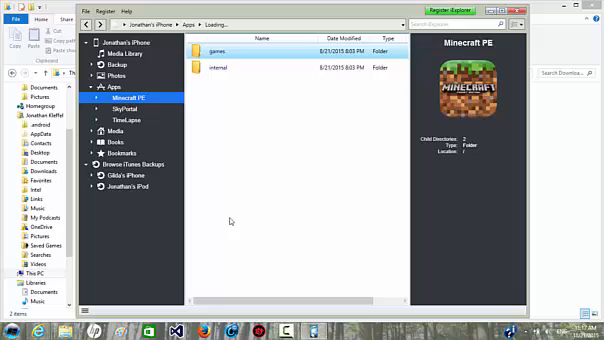